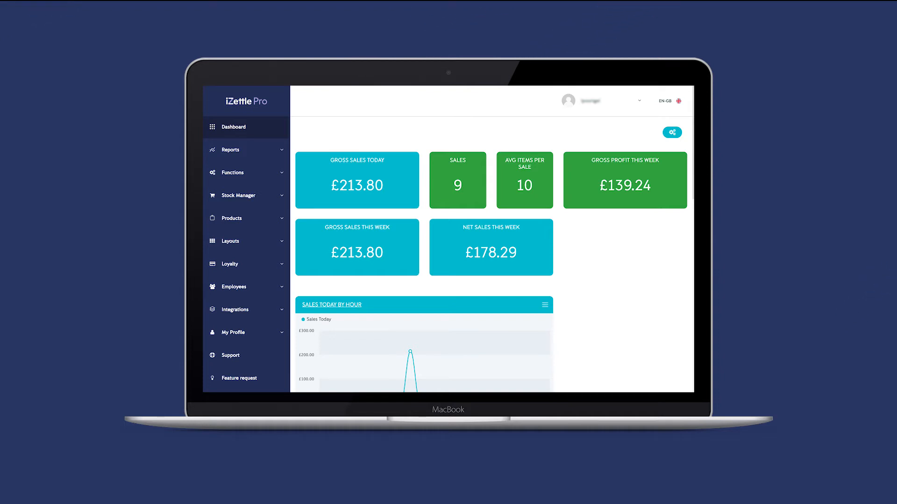
# Go to the full product list under Products.
pyautogui.click(232, 218)
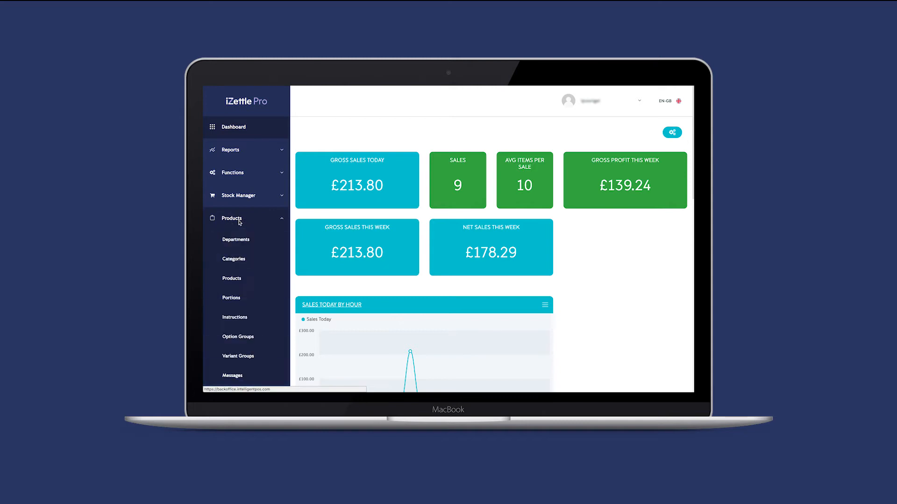
pyautogui.click(232, 279)
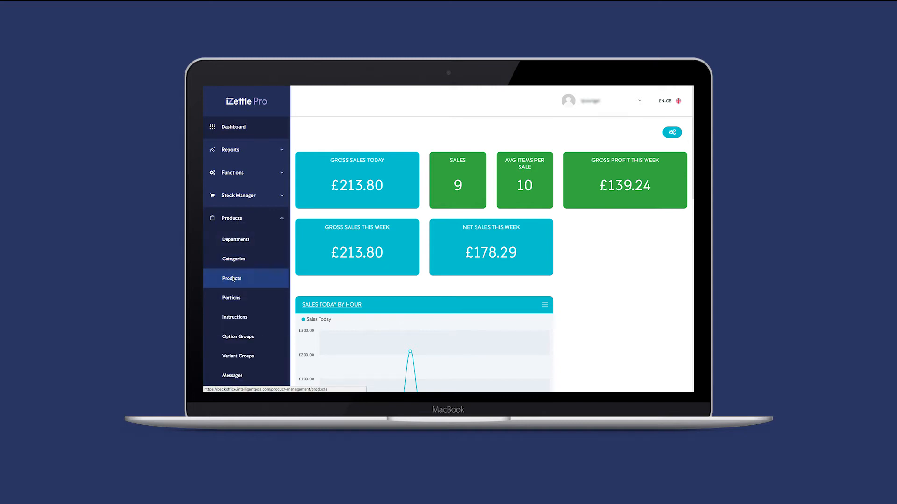
pyautogui.click(232, 279)
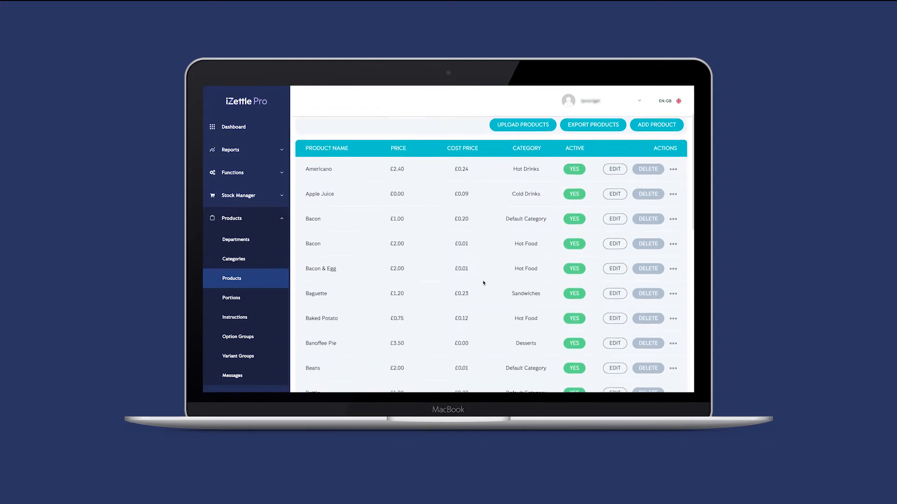
pyautogui.scroll(-3)
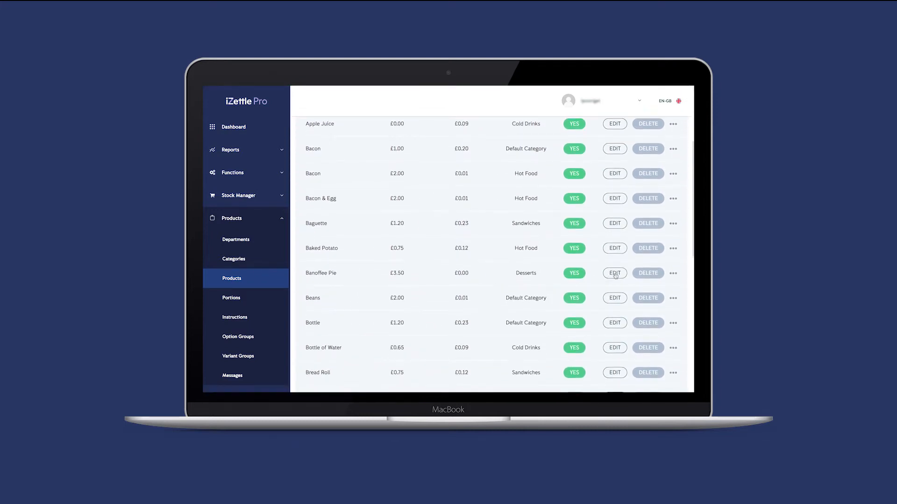
# Edit Banoffee Pie and choose simple stock tracking on its Stock tab.
pyautogui.click(614, 272)
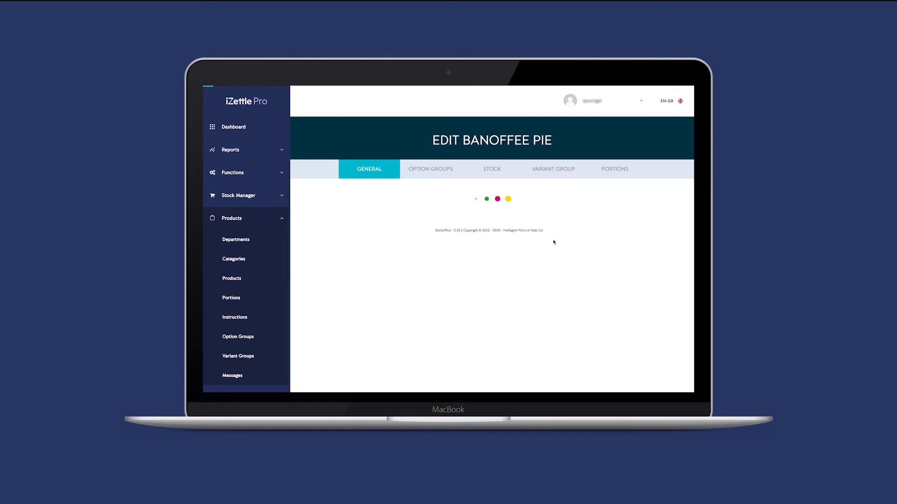
pyautogui.click(491, 169)
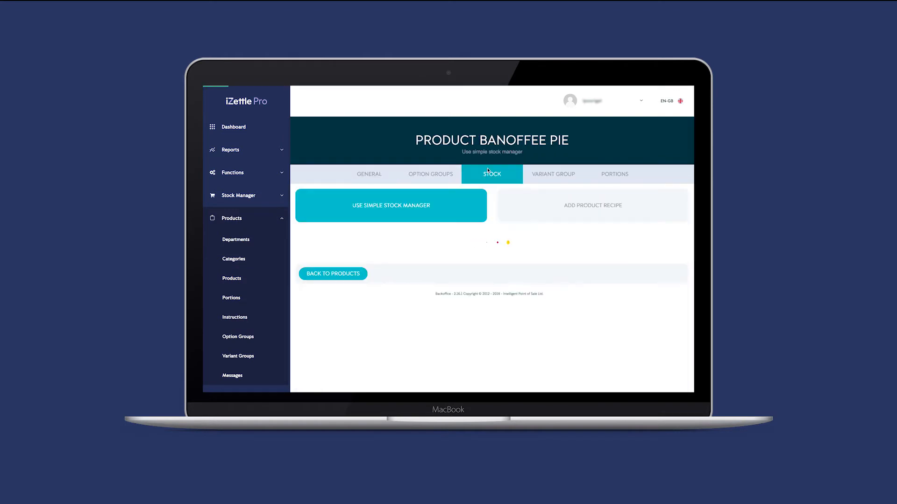
pyautogui.click(390, 206)
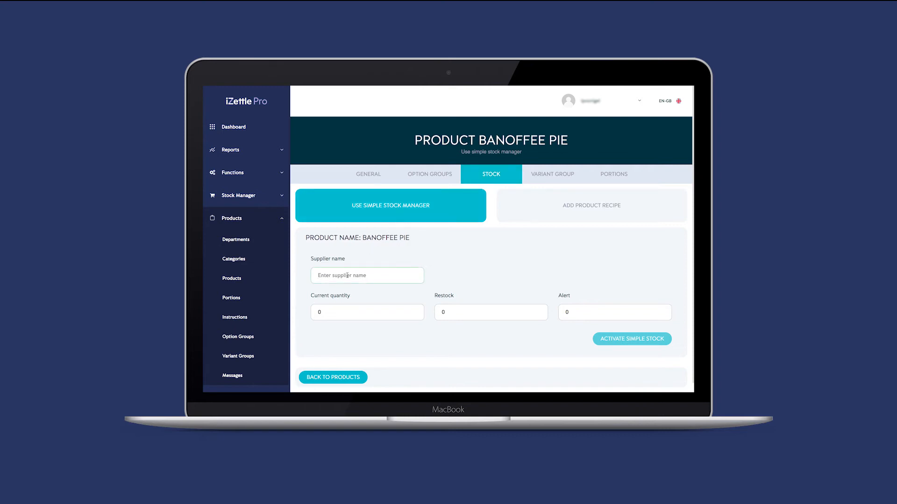
# Enter supplier Express Cash & Carry, quantity 6, restock 3 and alert 2.
pyautogui.write('Express Cash & Carry')
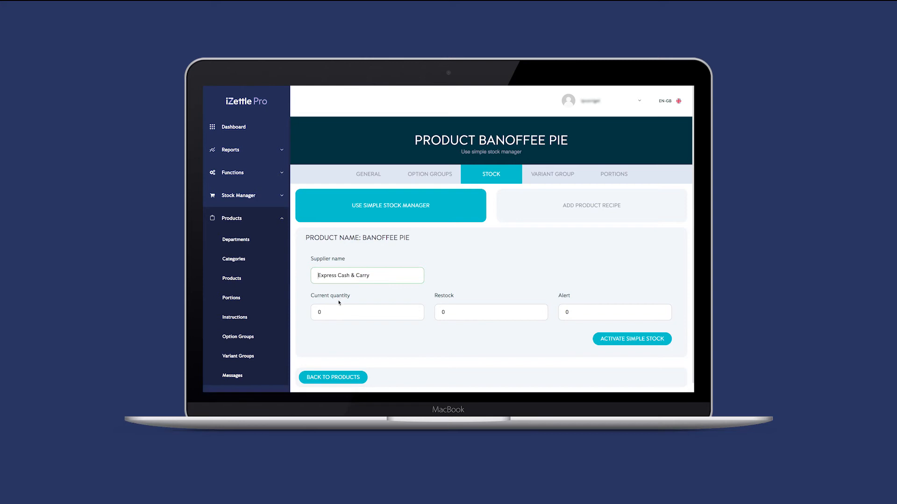
pyautogui.write('6')
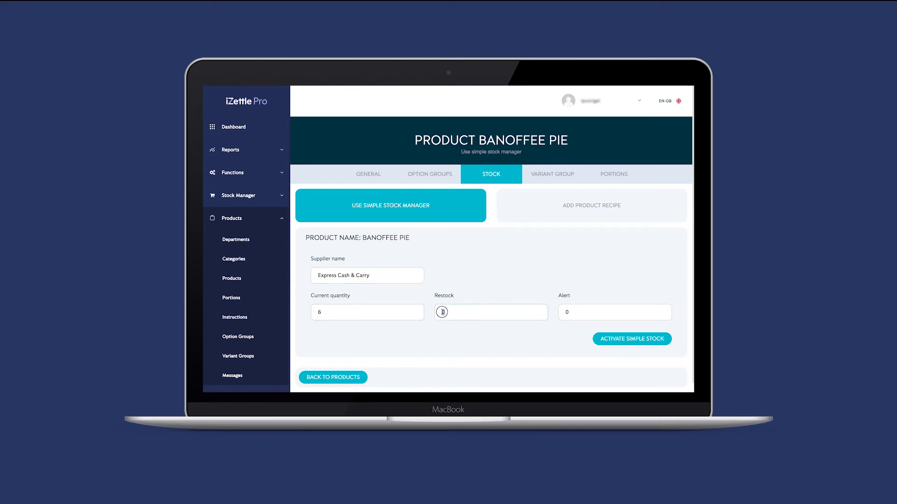
pyautogui.write('3')
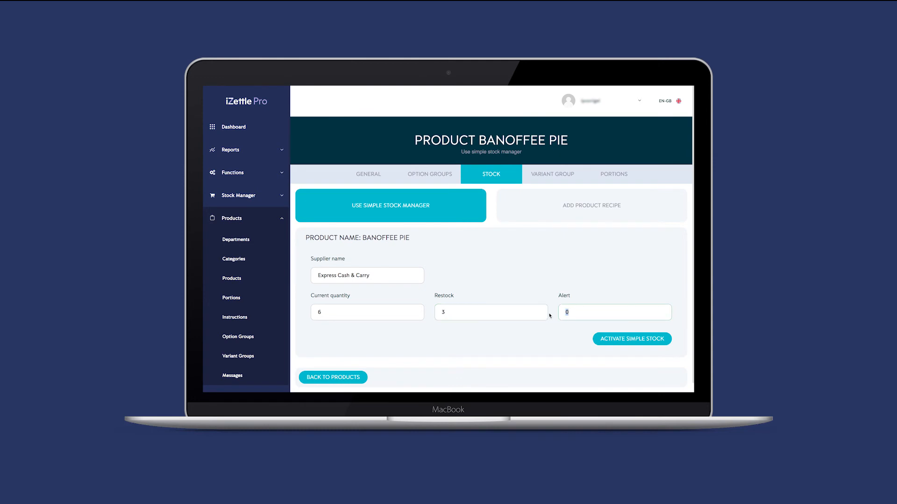
pyautogui.write('2')
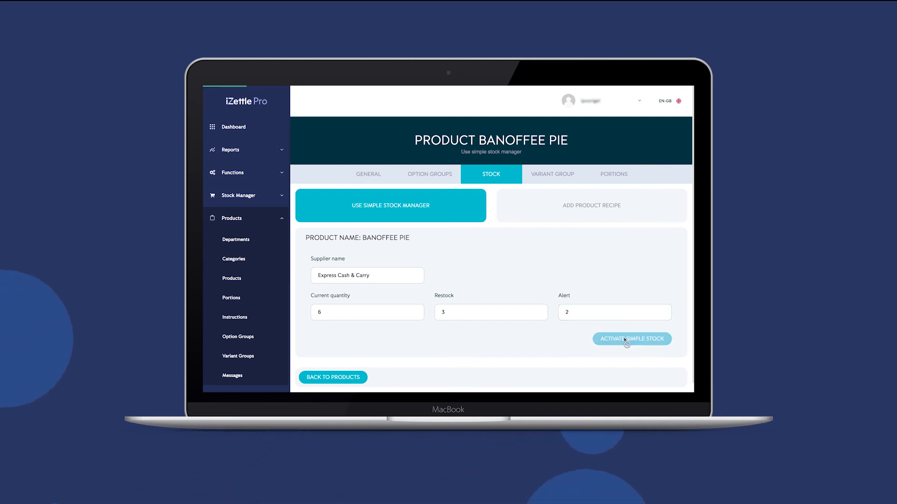
# Activate Banoffee Pie's simple stock and switch on back-office notifications.
pyautogui.click(631, 339)
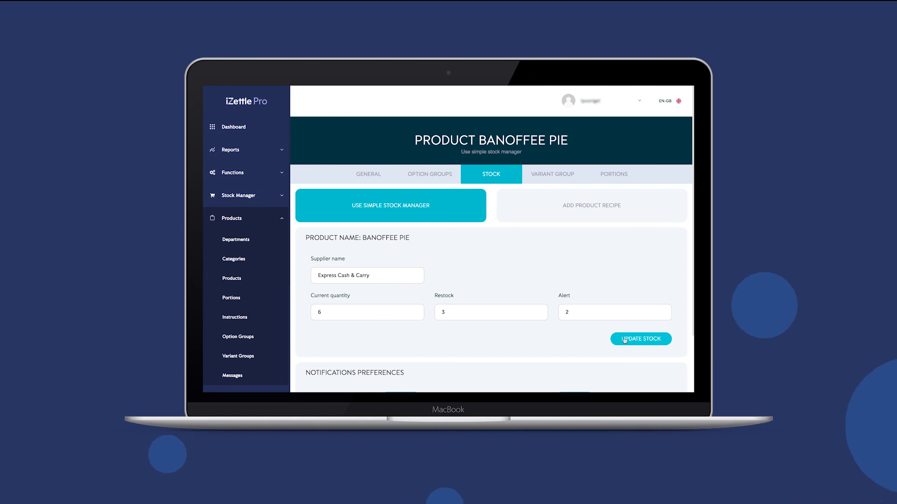
pyautogui.scroll(-3)
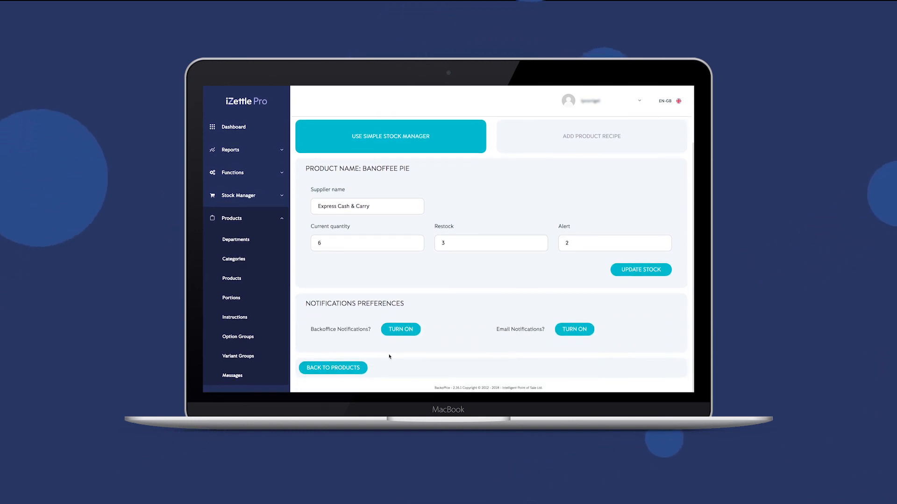
pyautogui.click(400, 329)
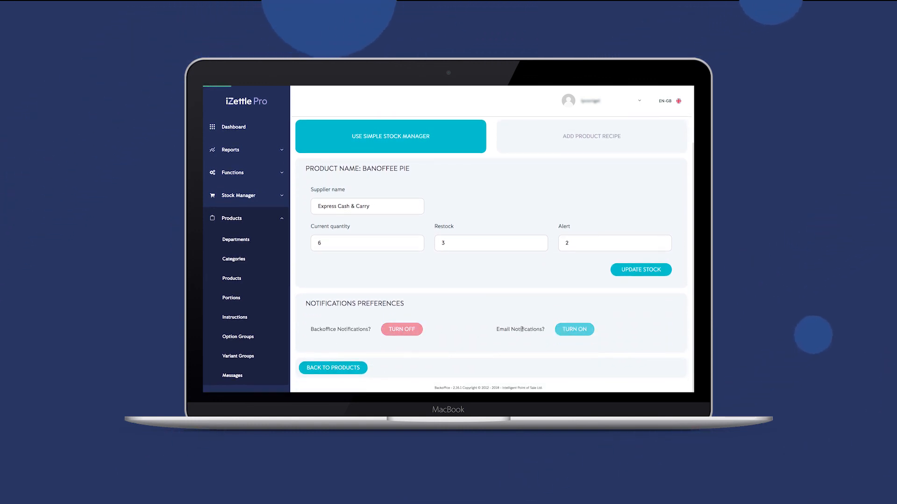